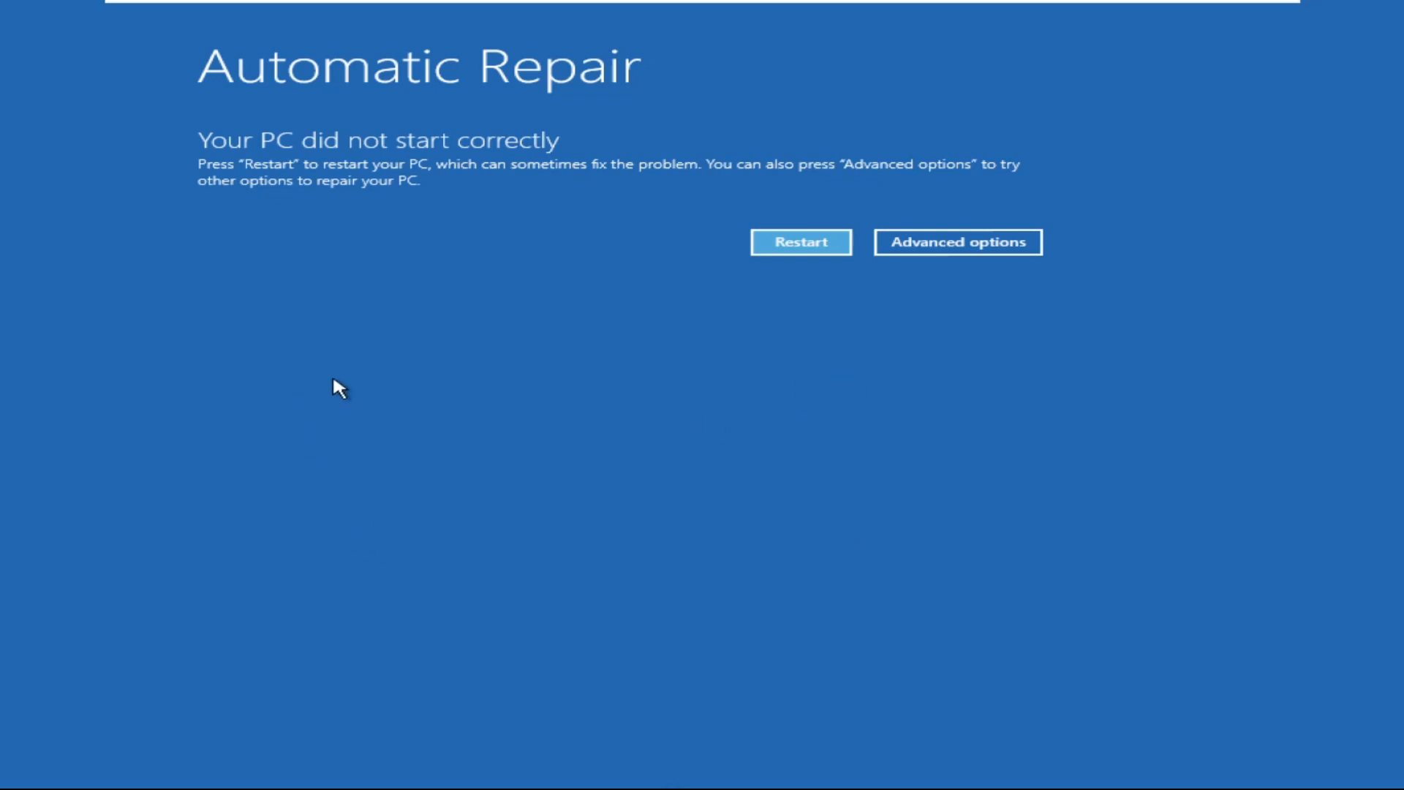
- From Automatic Repair, go through Advanced options and Troubleshoot to open Command Prompt
left_click(958, 242)
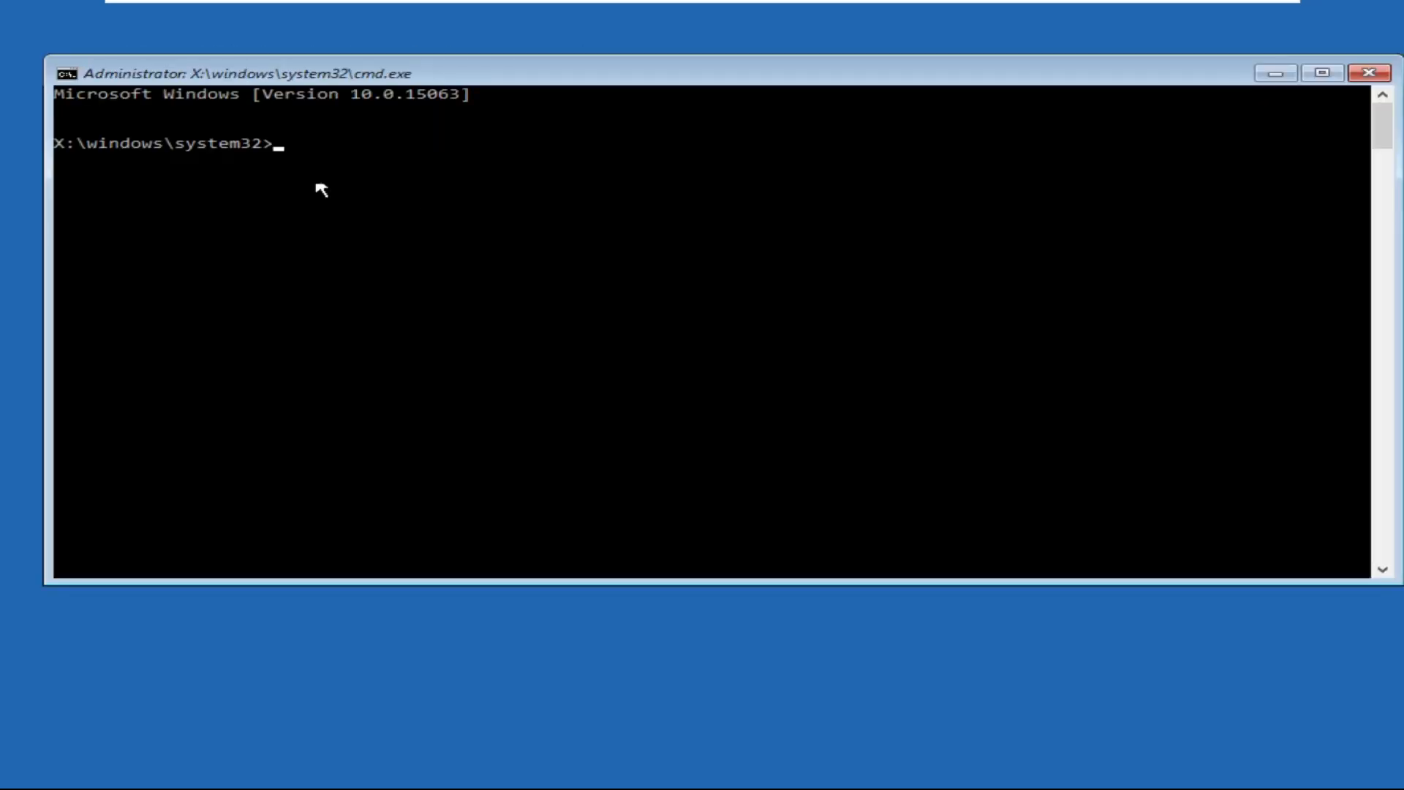
- Run bootrec /fixmbr, bootrec /fixboot, bootsect /nt60 sys and /fixboot again, all succeeding
left_click_drag(232, 73, 461, 180)
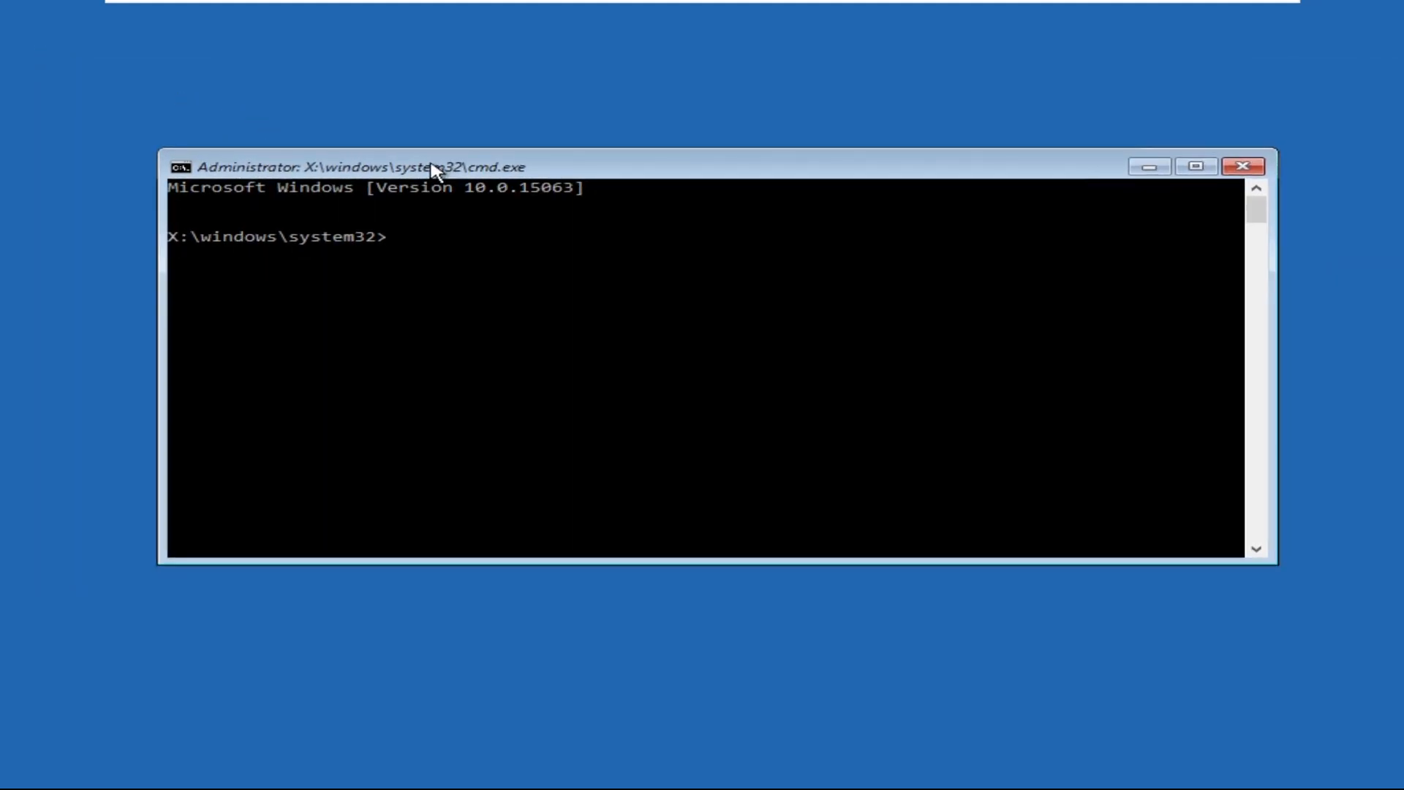
type("boot")
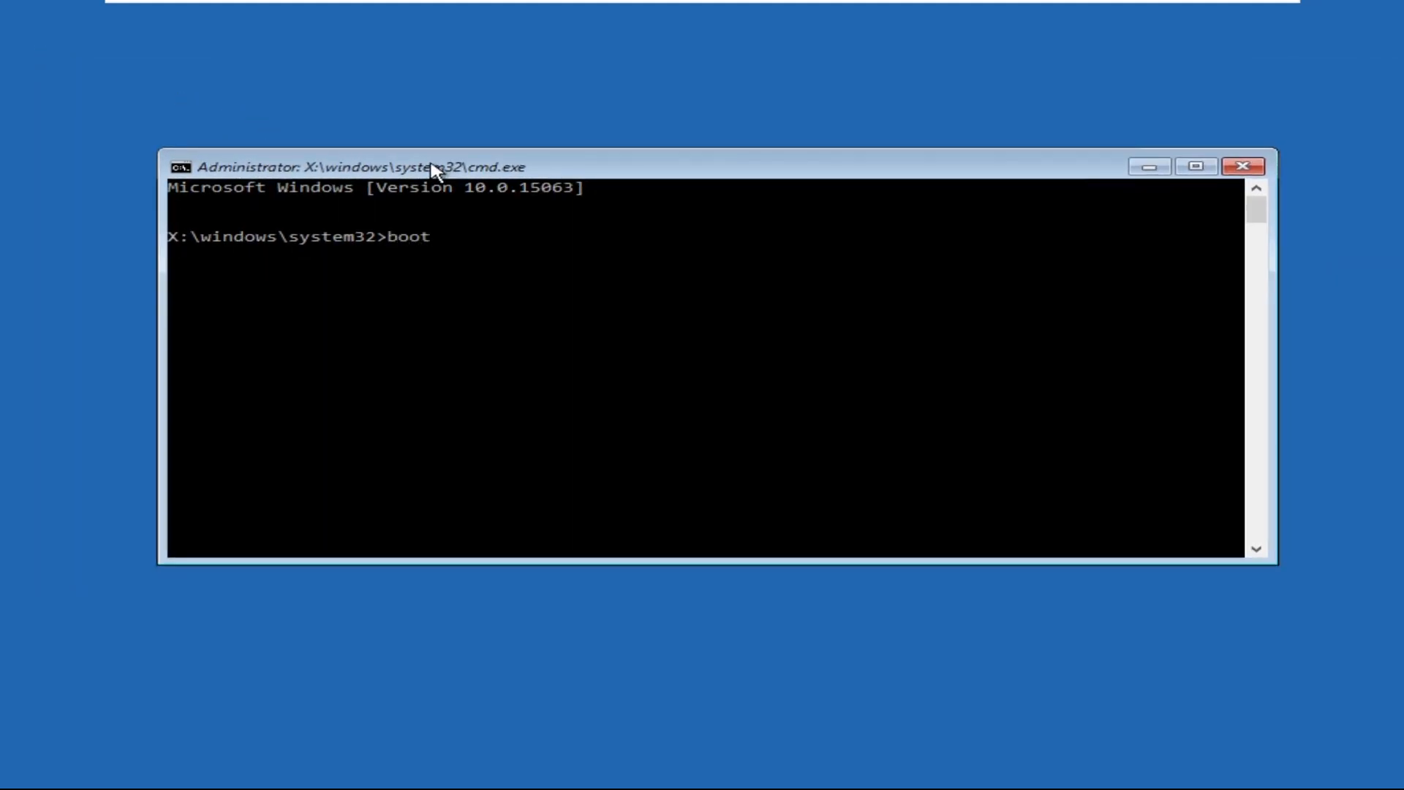
type("rec /f")
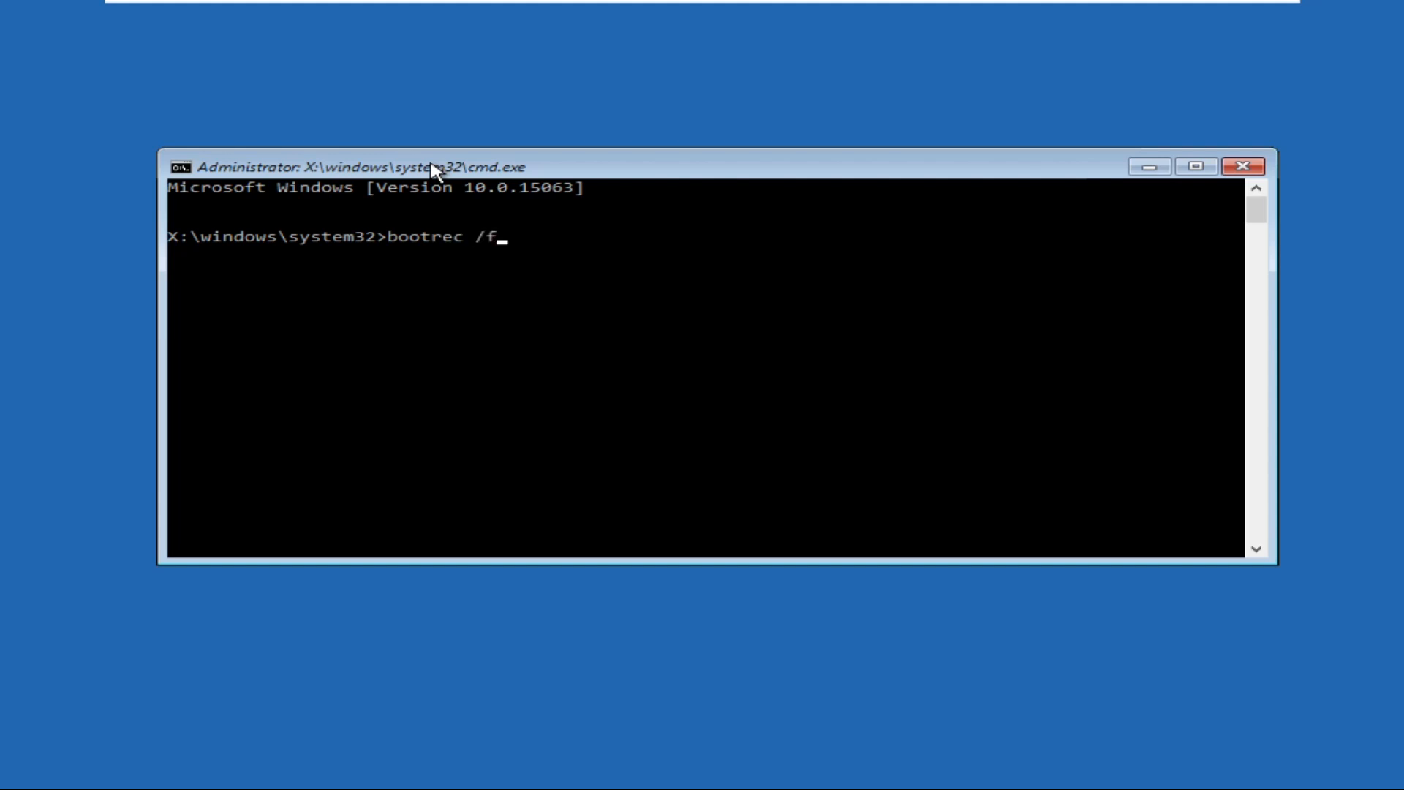
type("ixmbr")
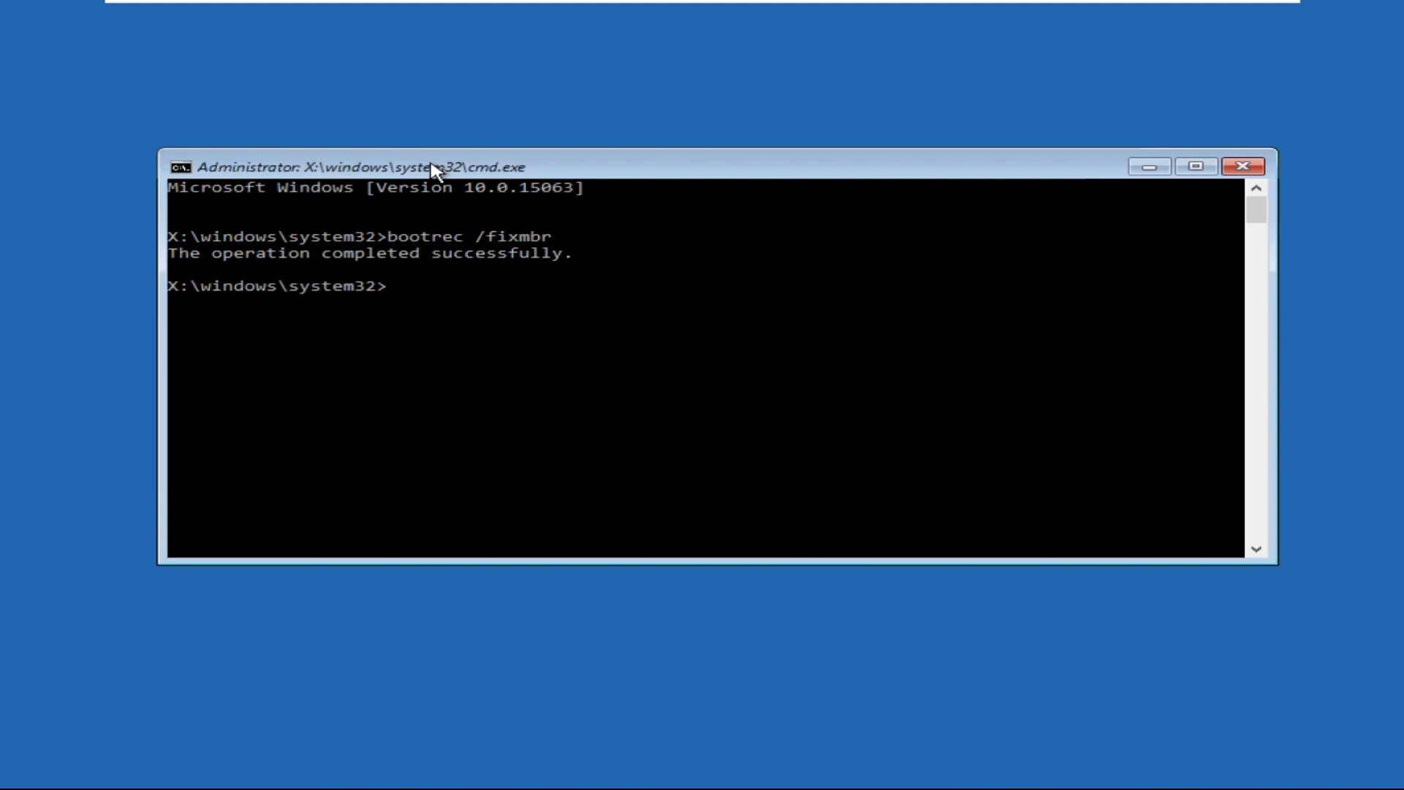
type("bootrec /")
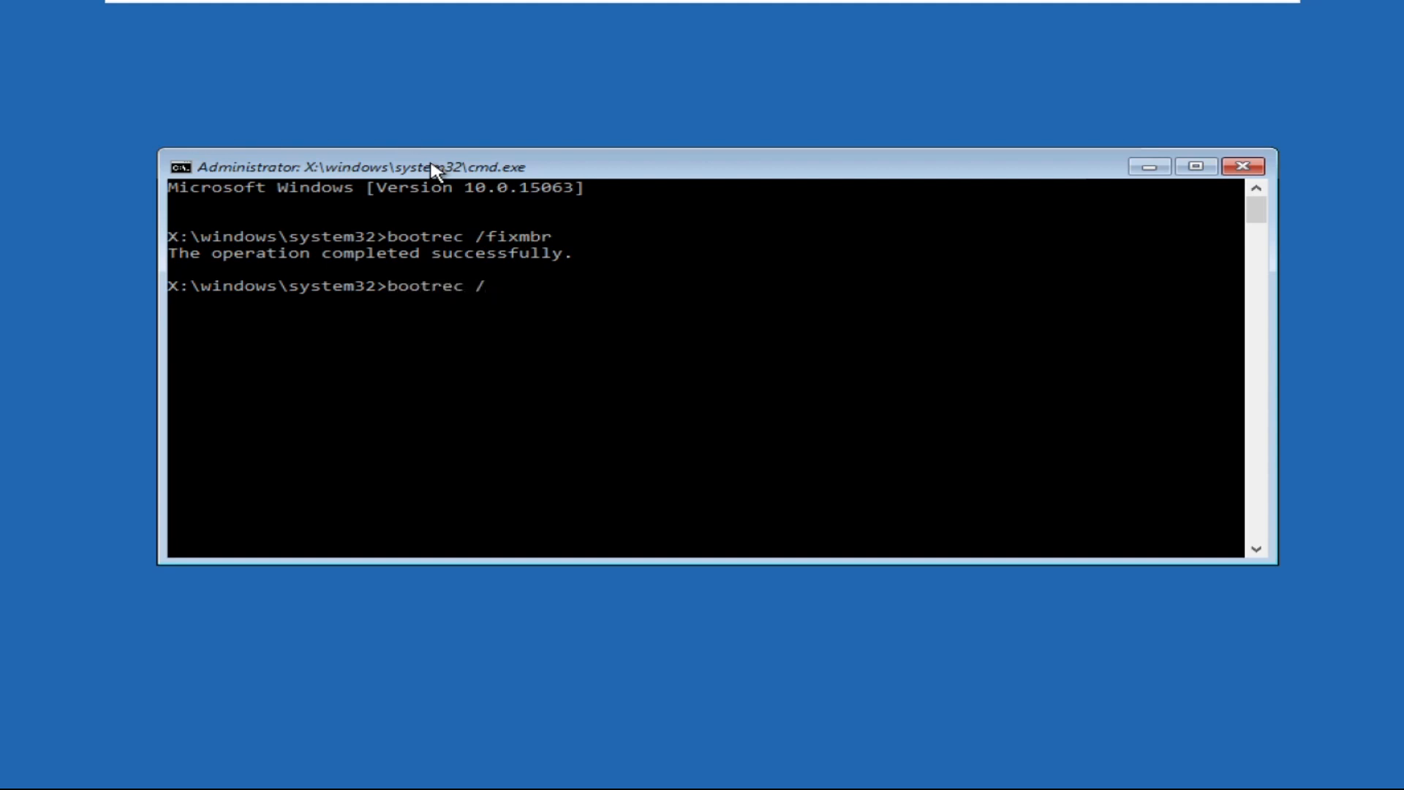
type("fixb")
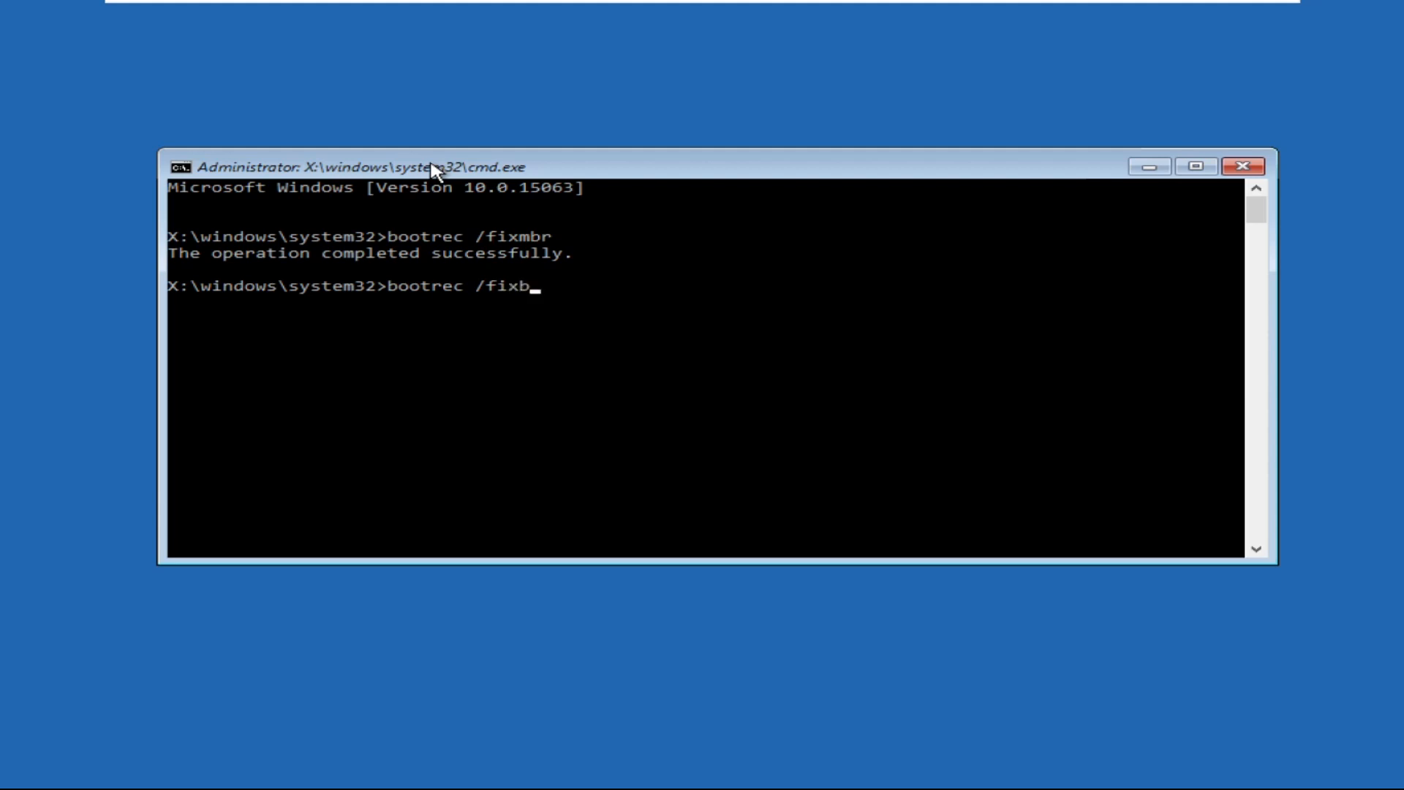
key("Enter")
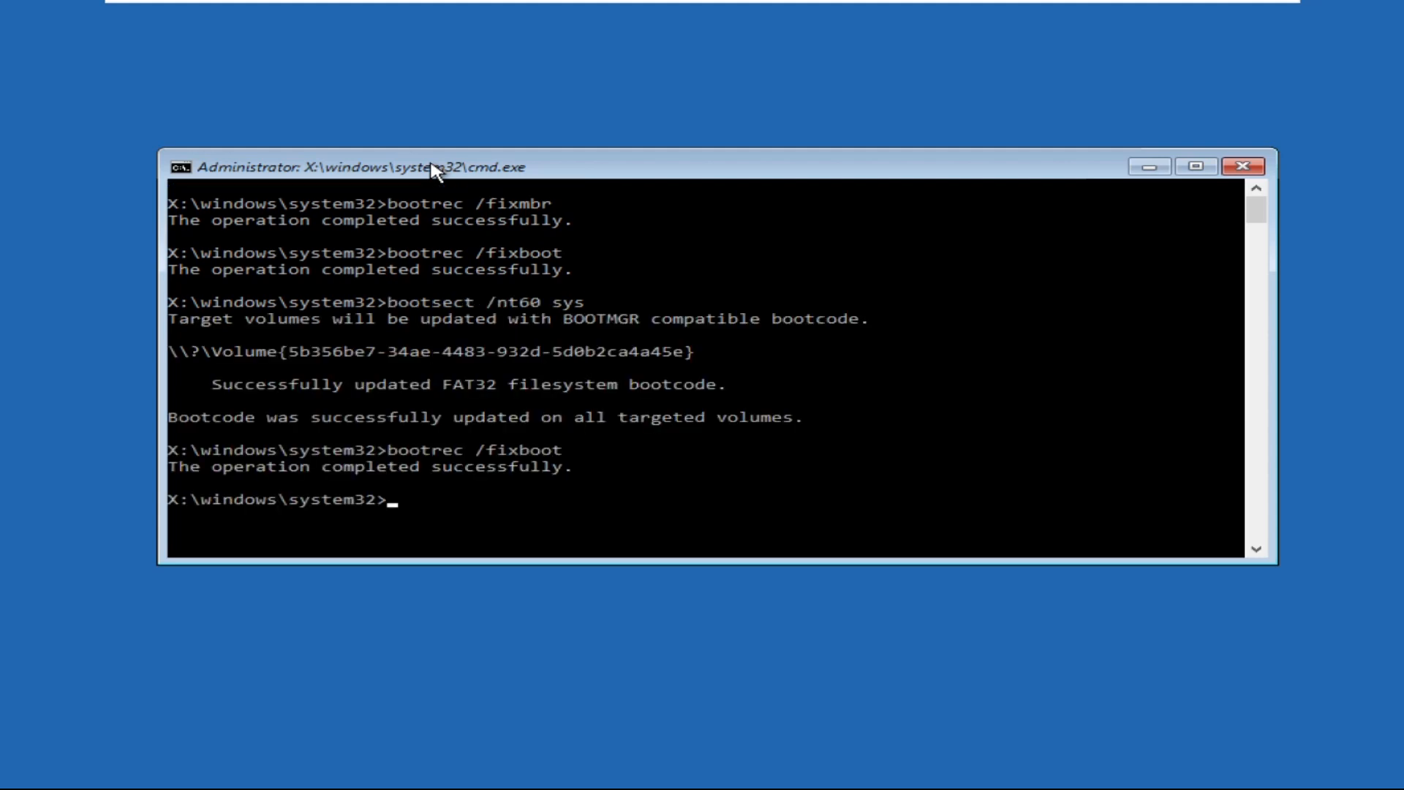
- Clear the screen with cls and run attrib c:\boot\bcd -h -r -s
type("ck")
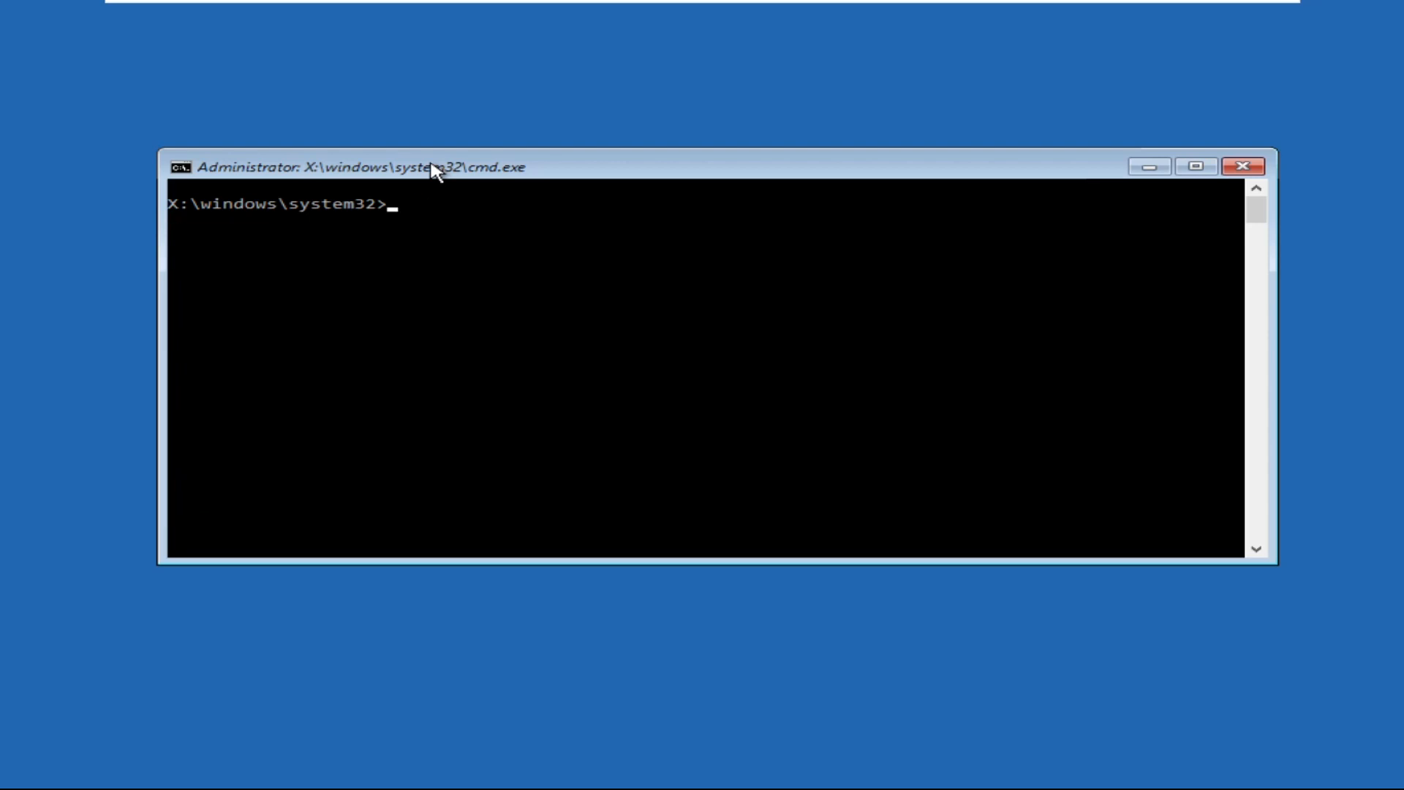
type("attrib")
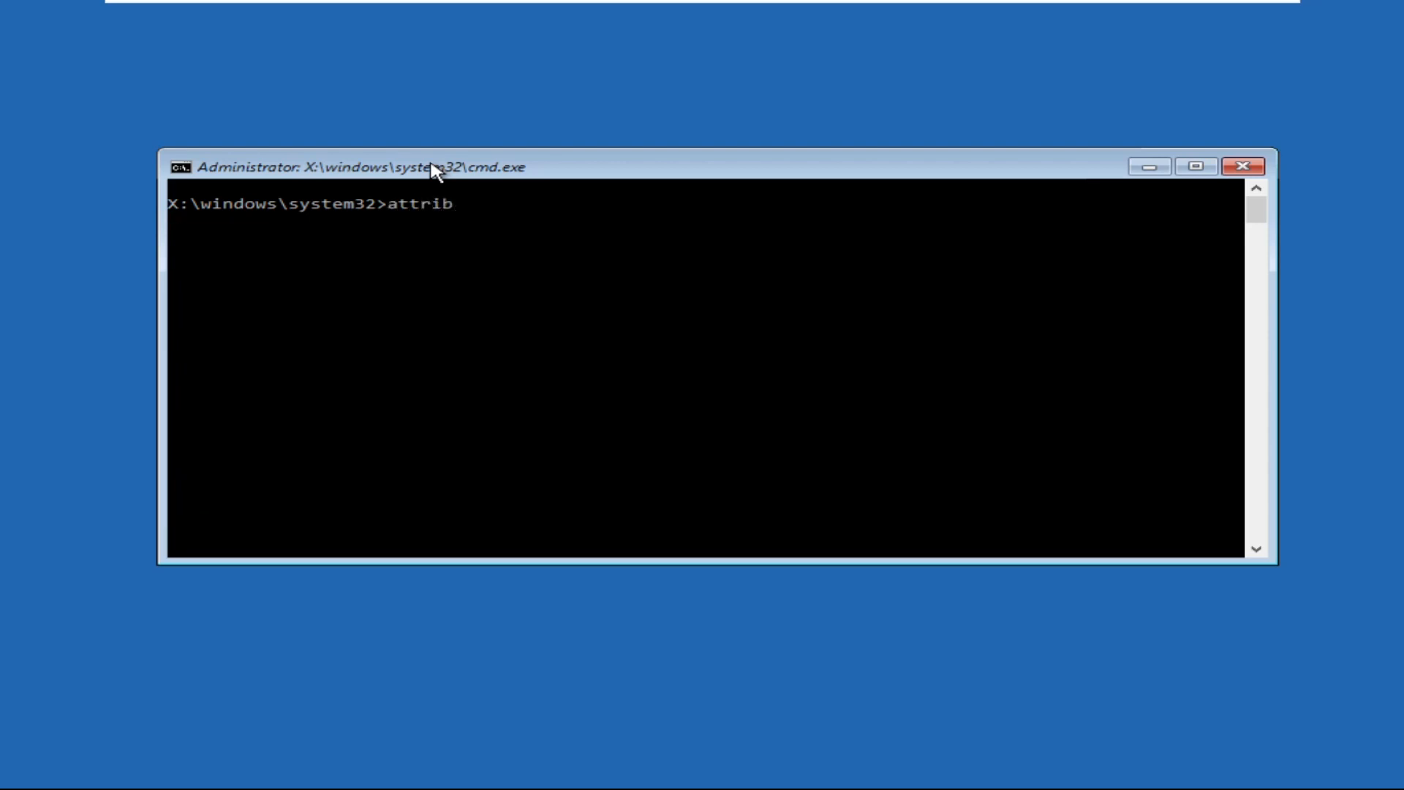
type("c:")
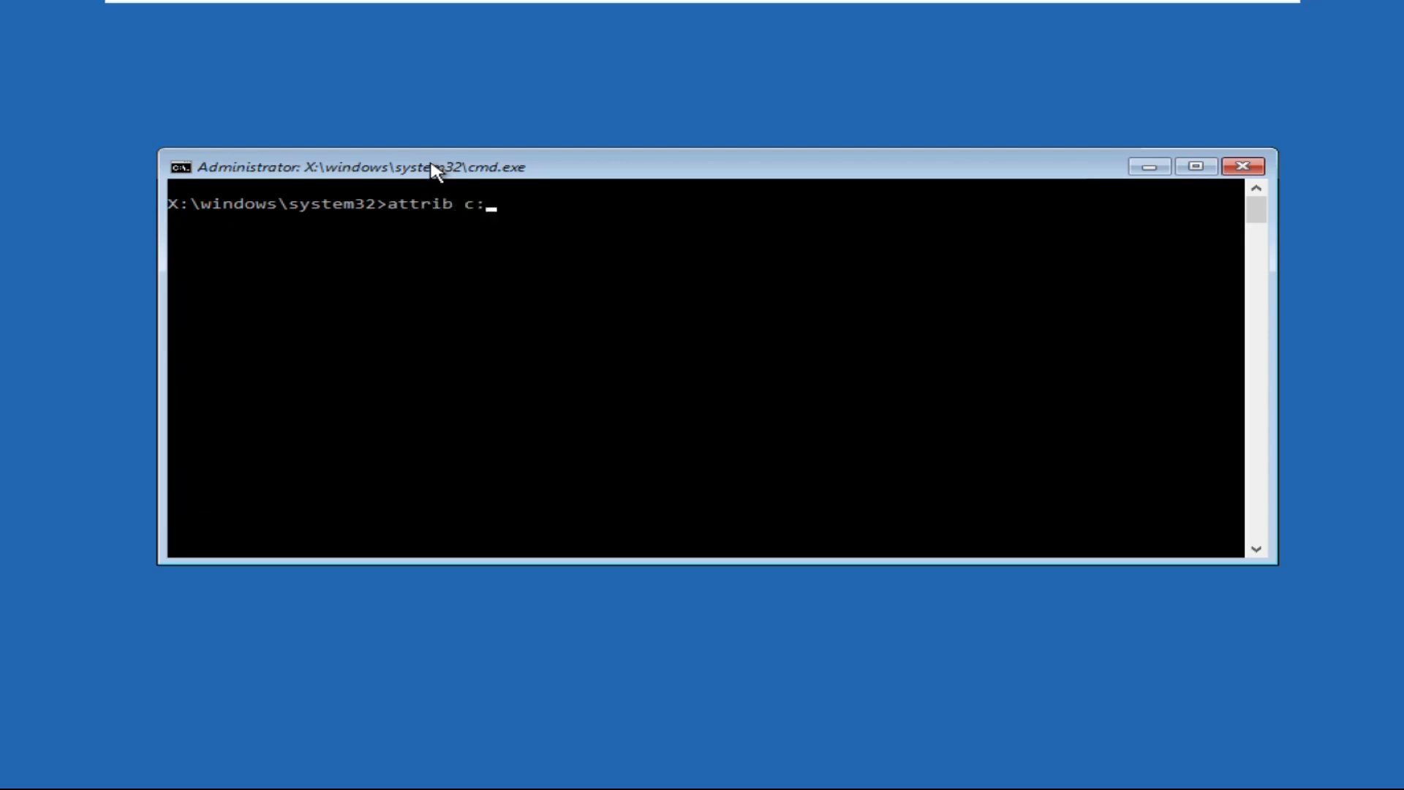
type("\\boo")
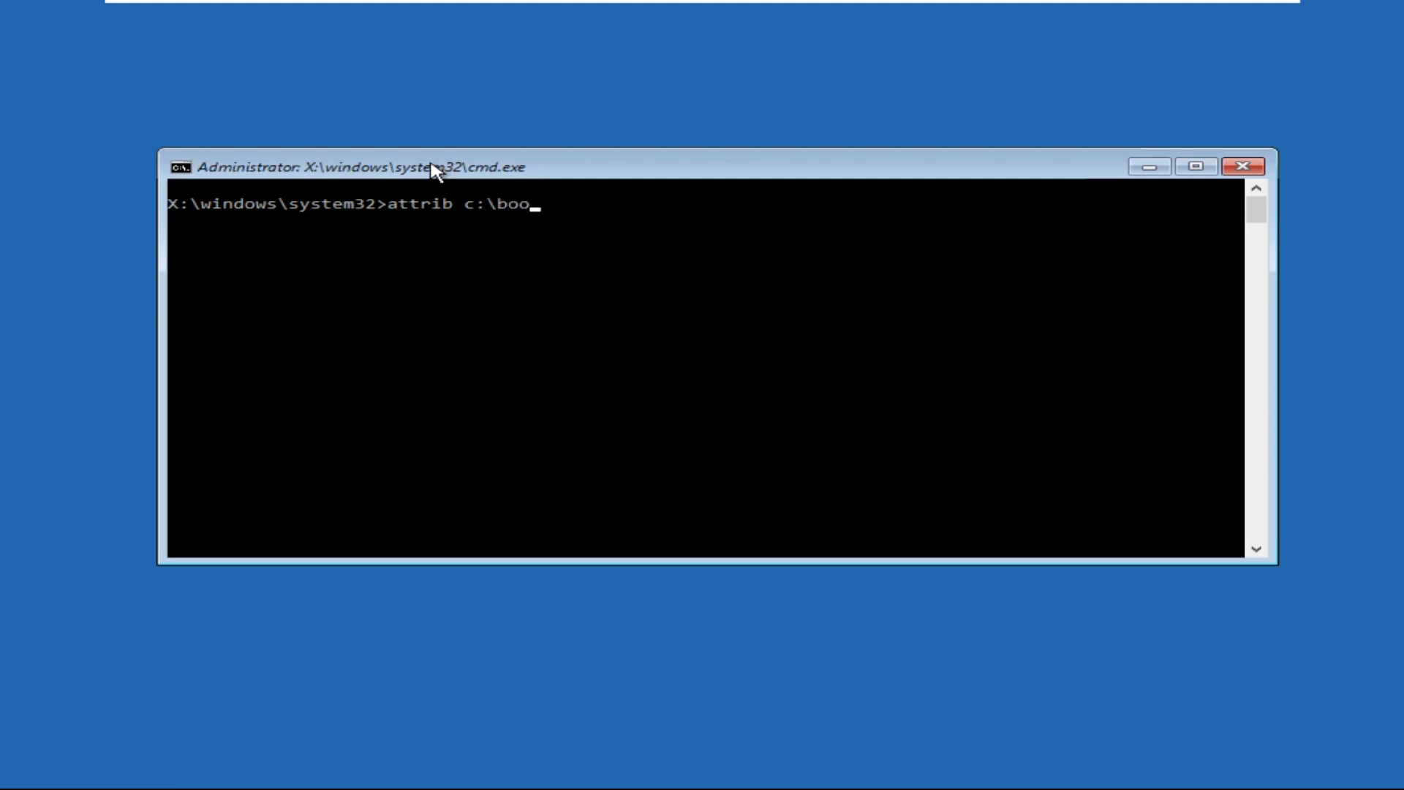
type("t")
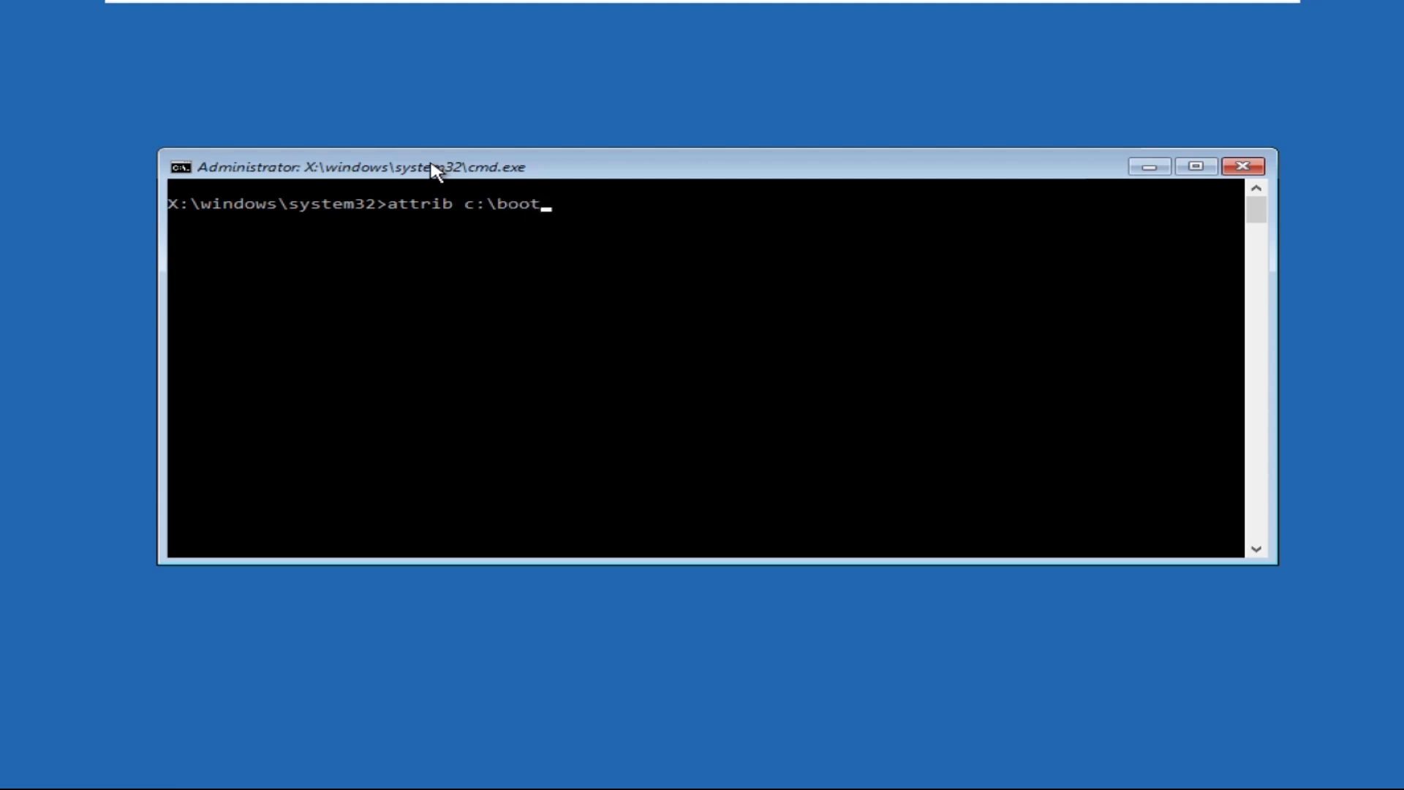
type("\\bcd -h -r -s")
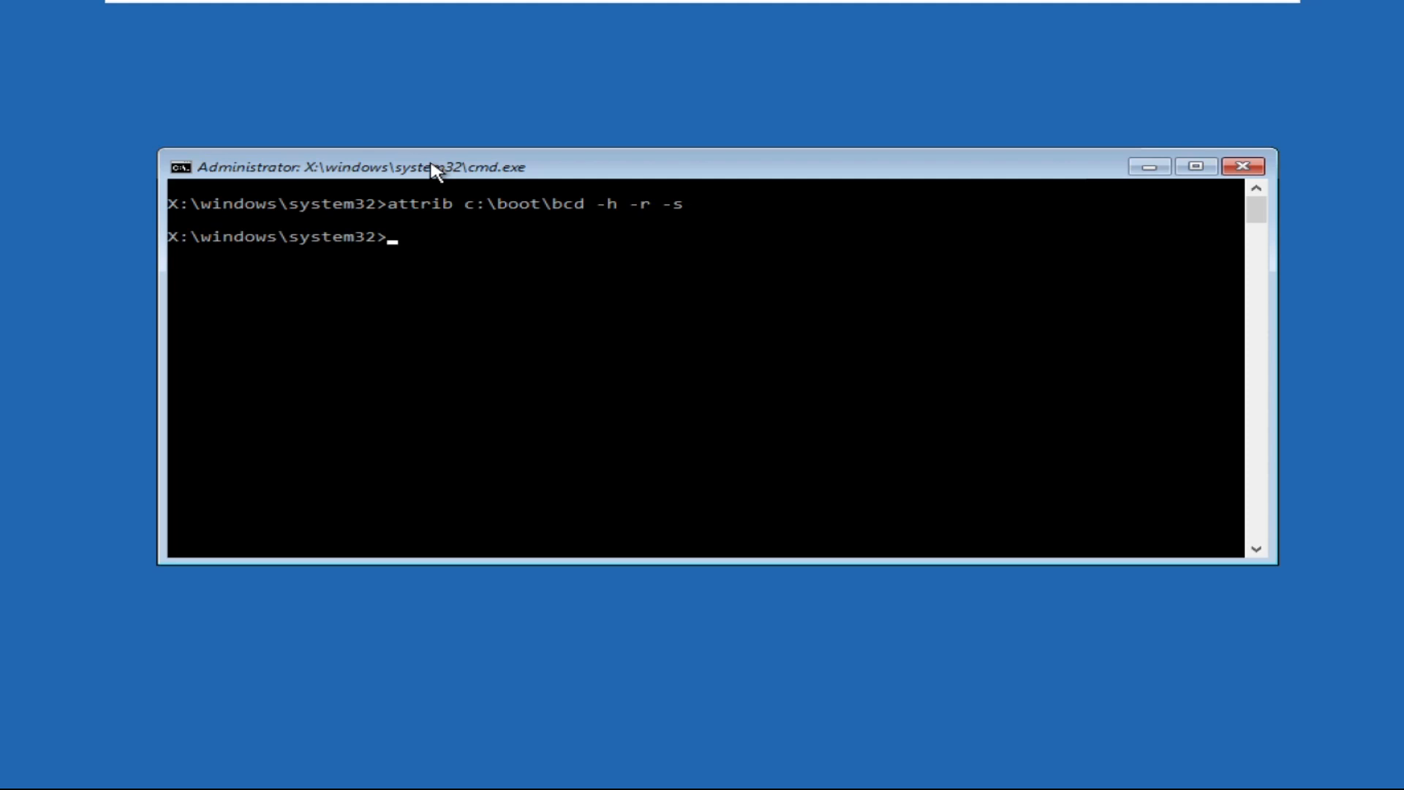
- Run ren c:\boot\bcd bcd.old, which fails with a duplicate-name-or-not-found error
type("ren")
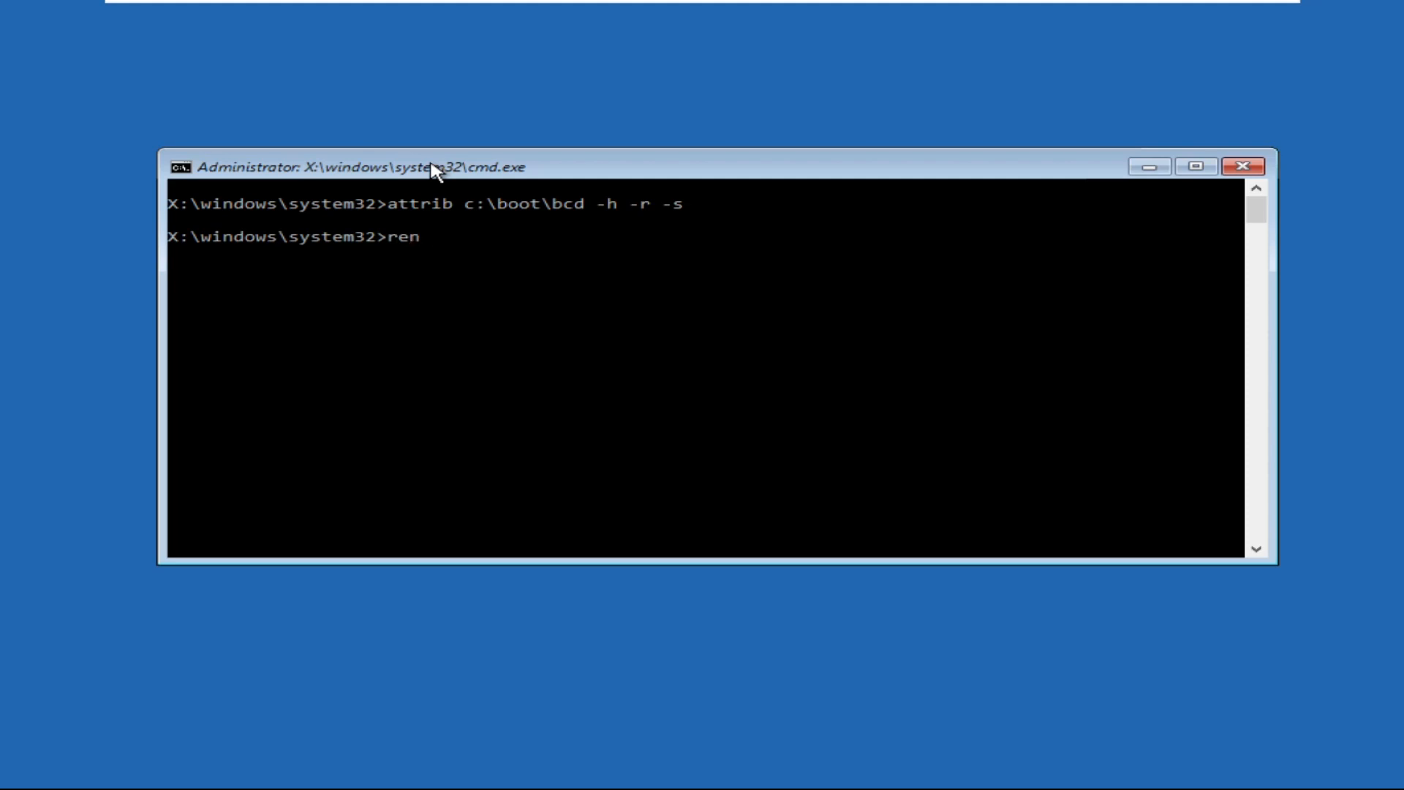
type("c:")
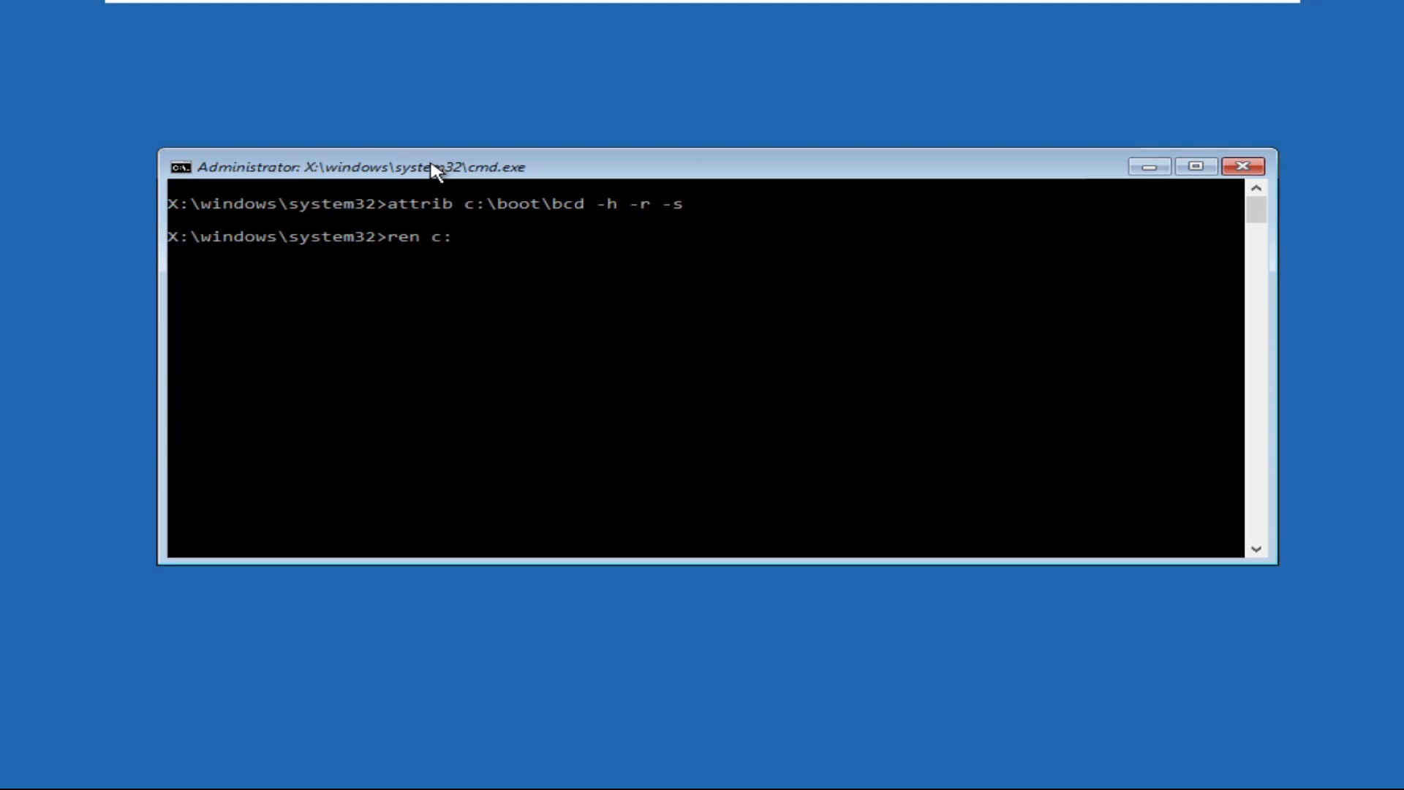
type("\\b")
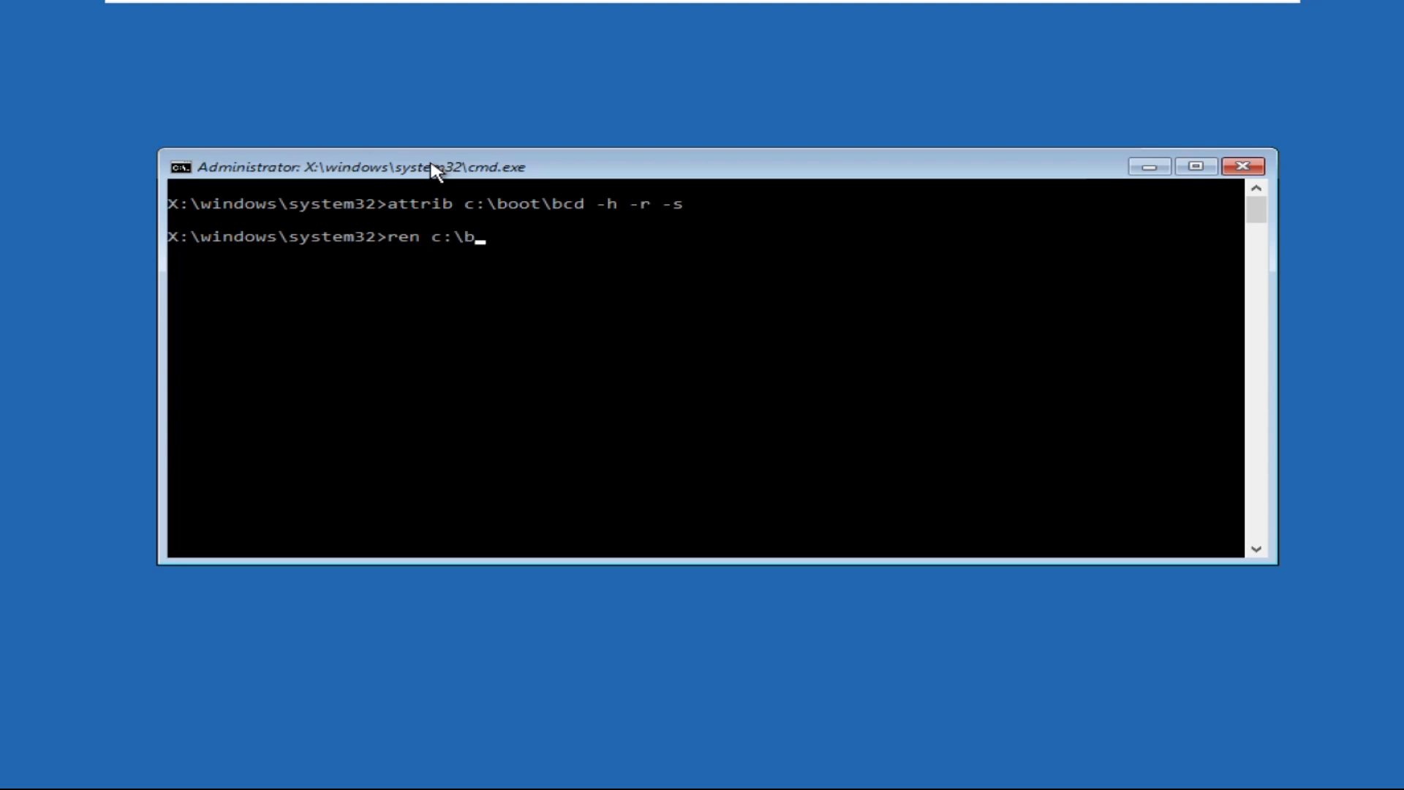
type("oot\\b")
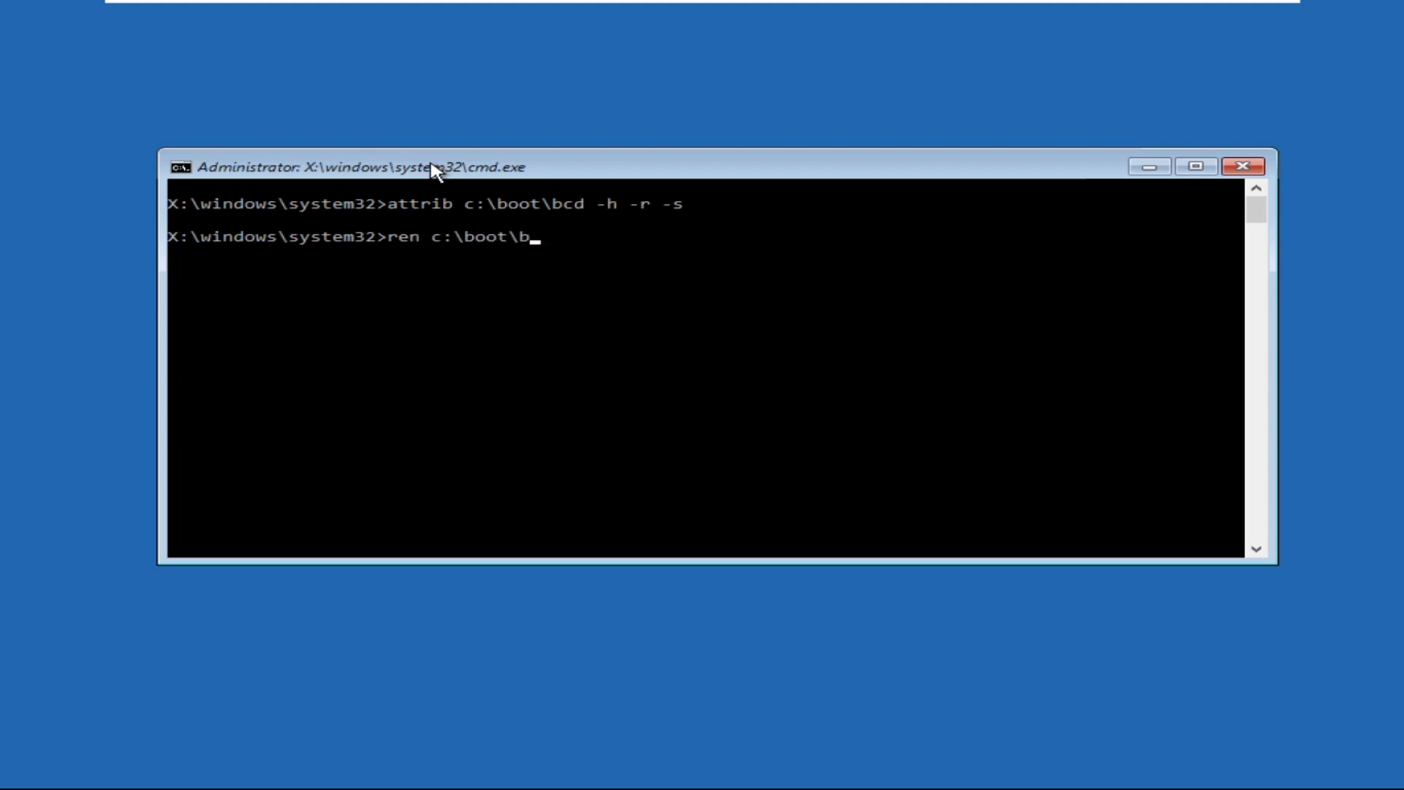
type("cd")
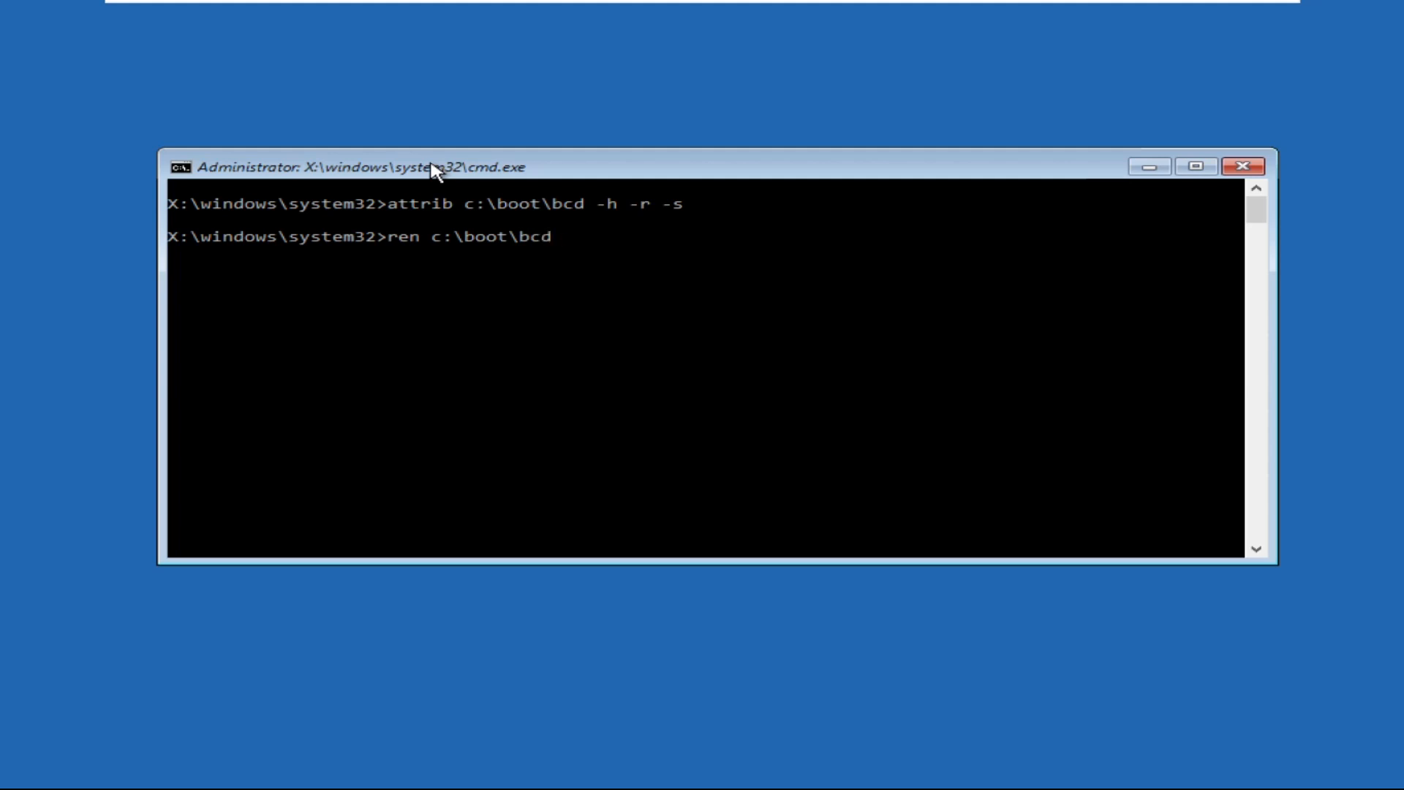
type("bcd.old")
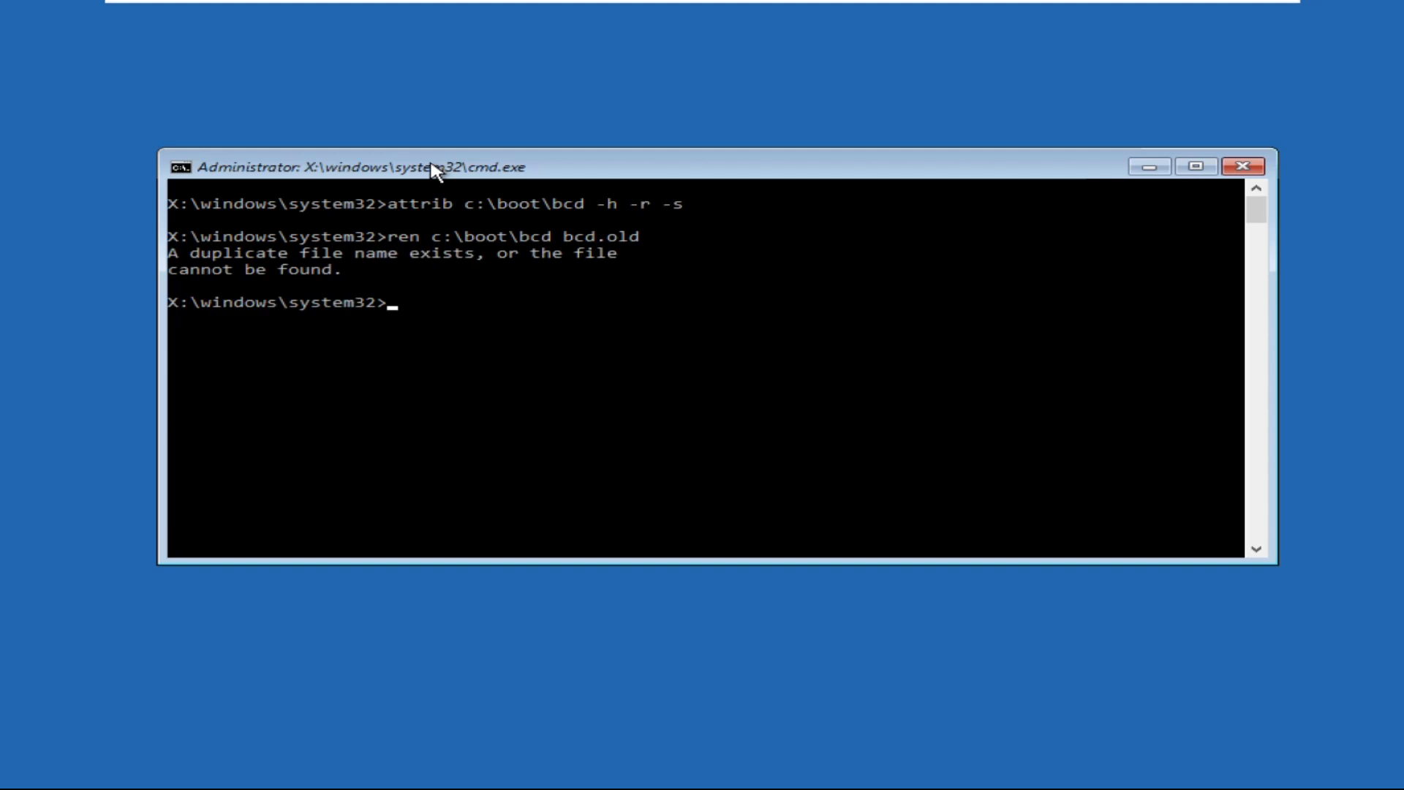
- Run bootrec /rebuildbcd so it scans all disks for Windows installations
type("bootre")
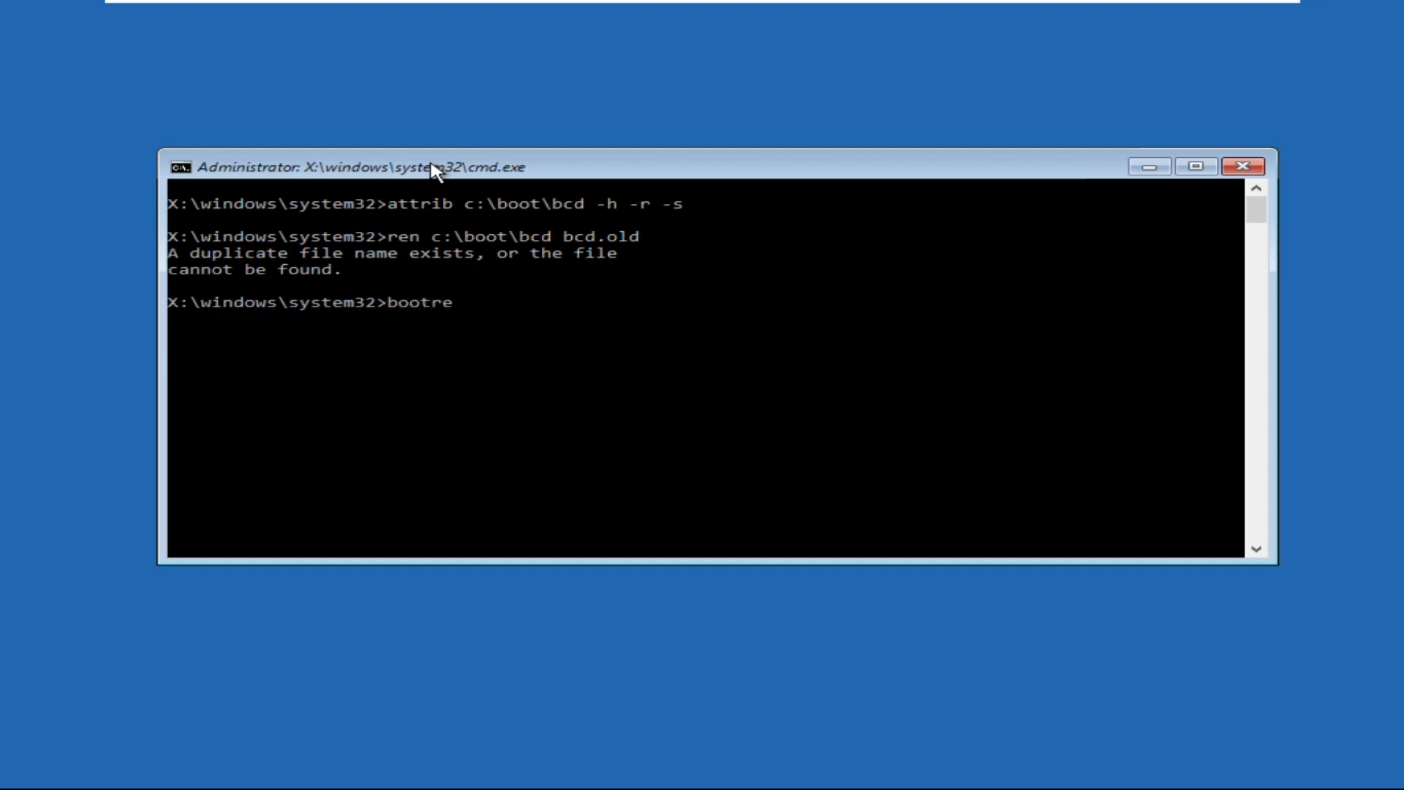
type("c /re")
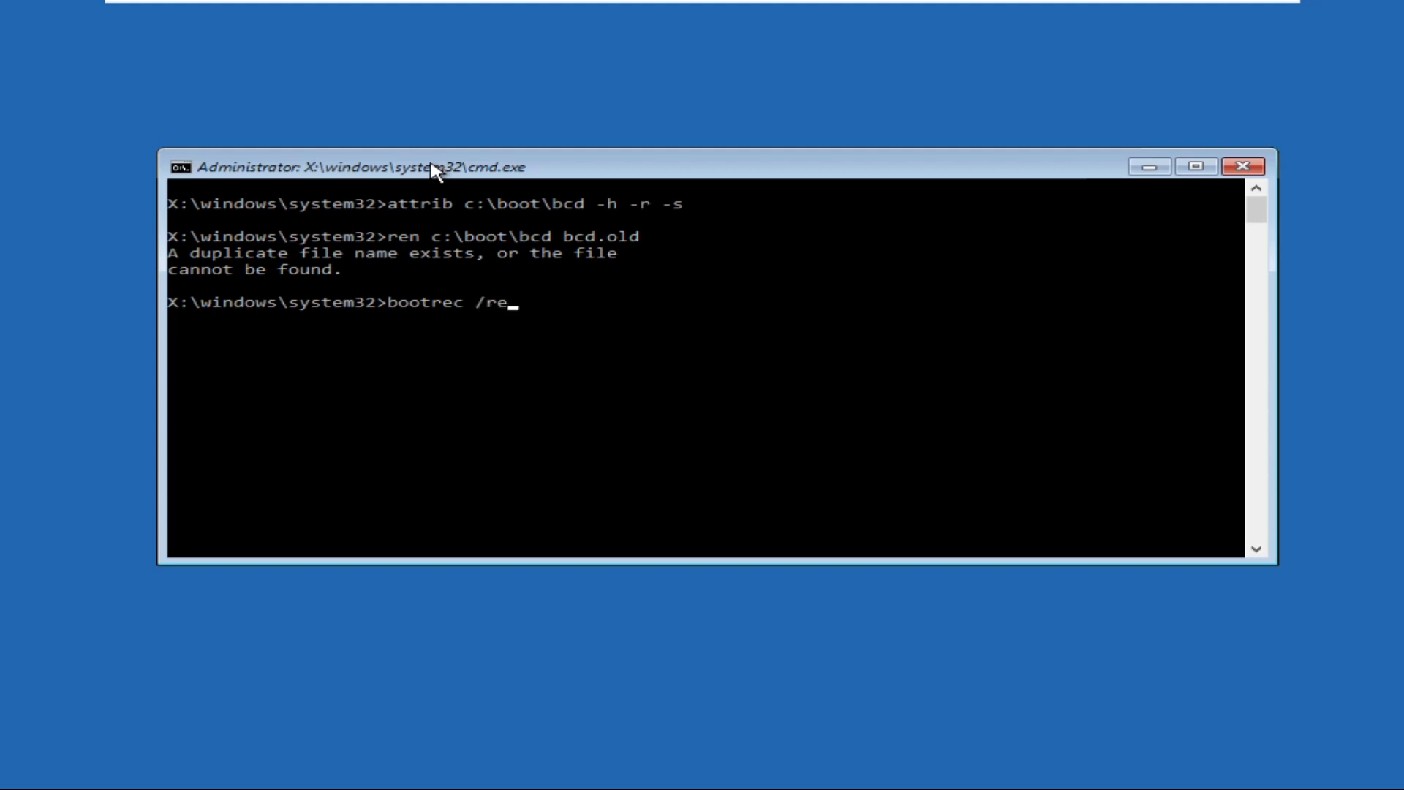
type("buil")
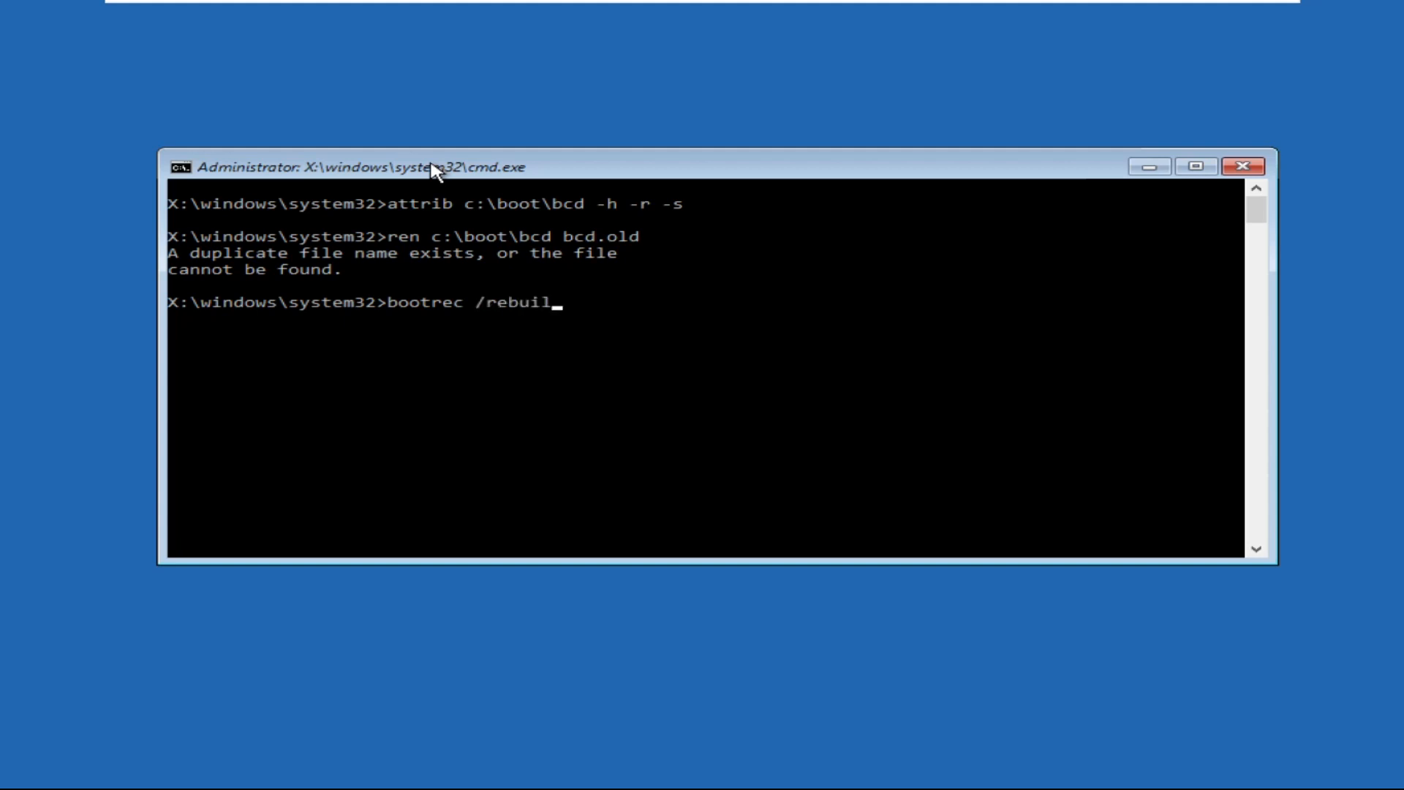
key("Enter")
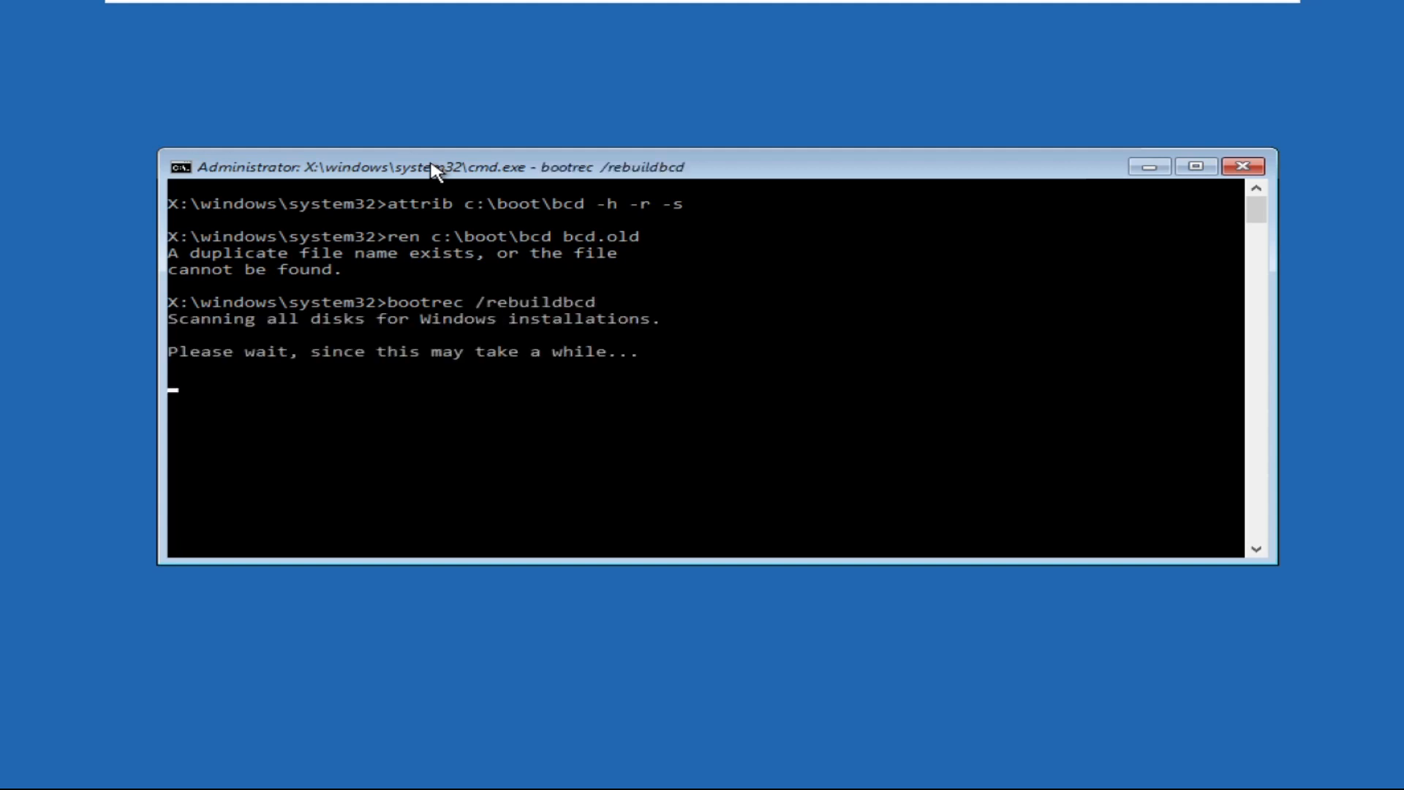